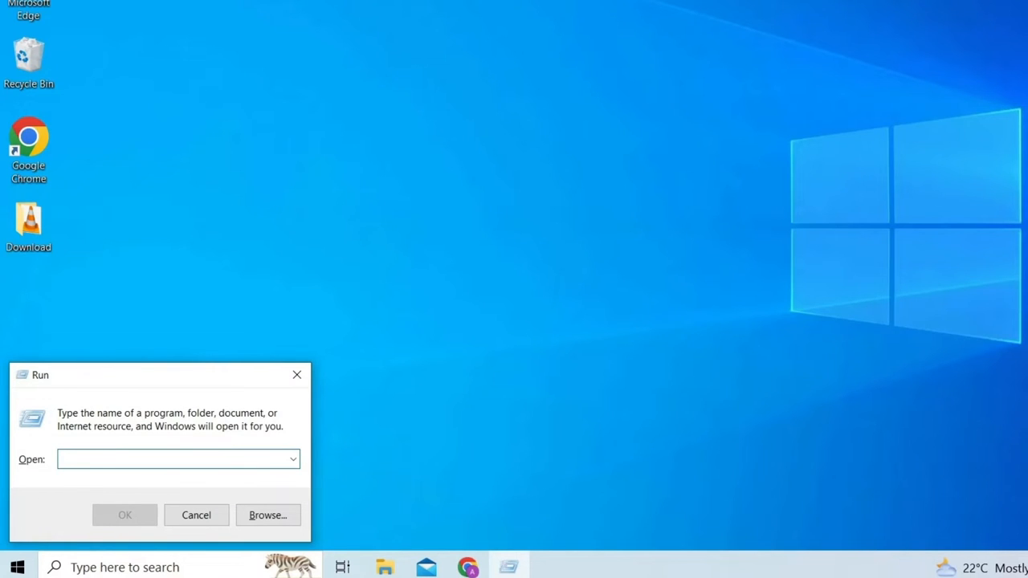
- Launch an administrator Command Prompt by running 'cmd' from the Run dialog
type("cmd")
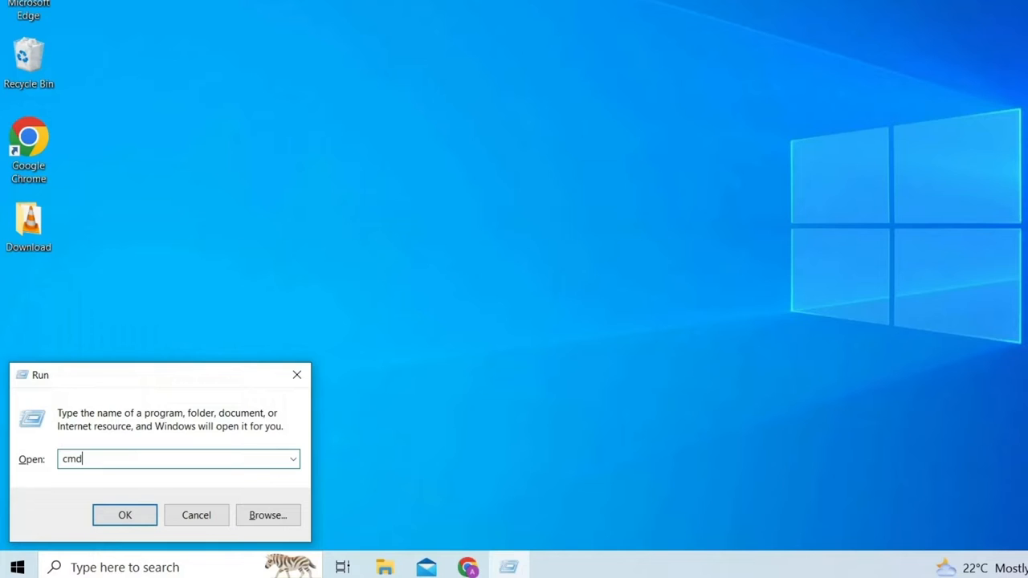
left_click(126, 514)
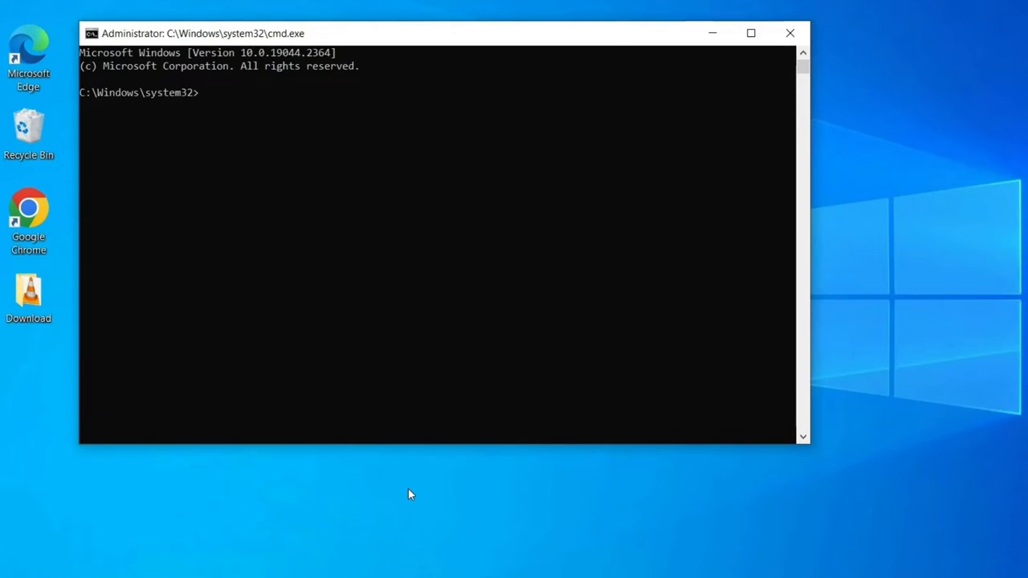
- Run the System File Checker scan with 'sfc /scannow'
type("sfc/scannow")
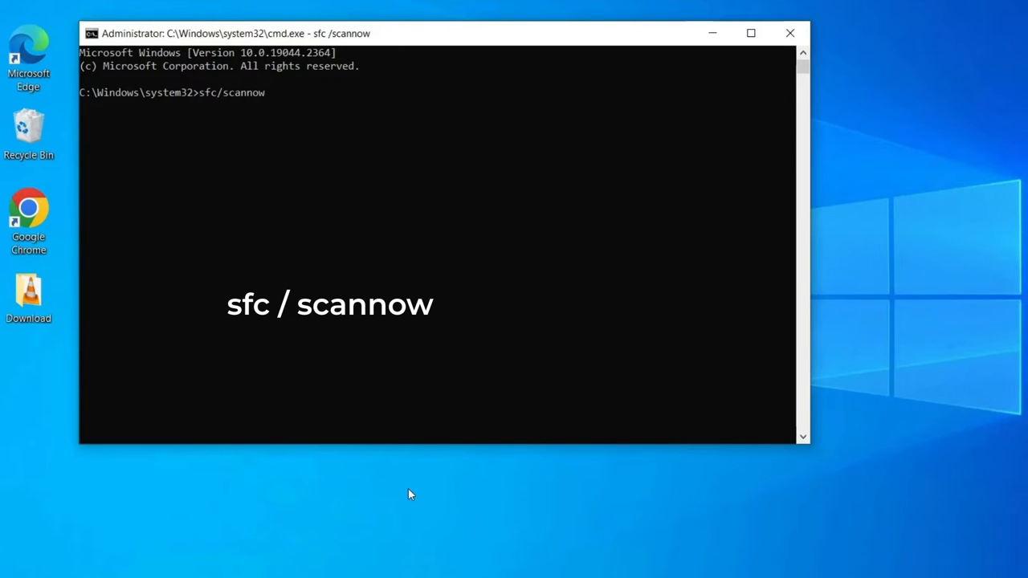
key("Return")
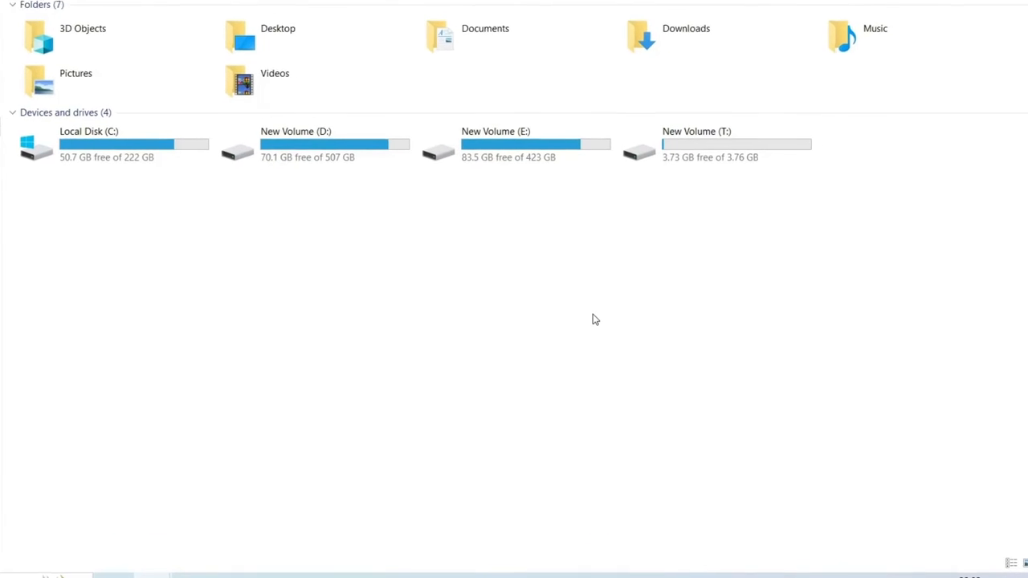
- Quick-format New Volume (T:) as NTFS and confirm the erase warning and completion notice
scroll("up", 3)
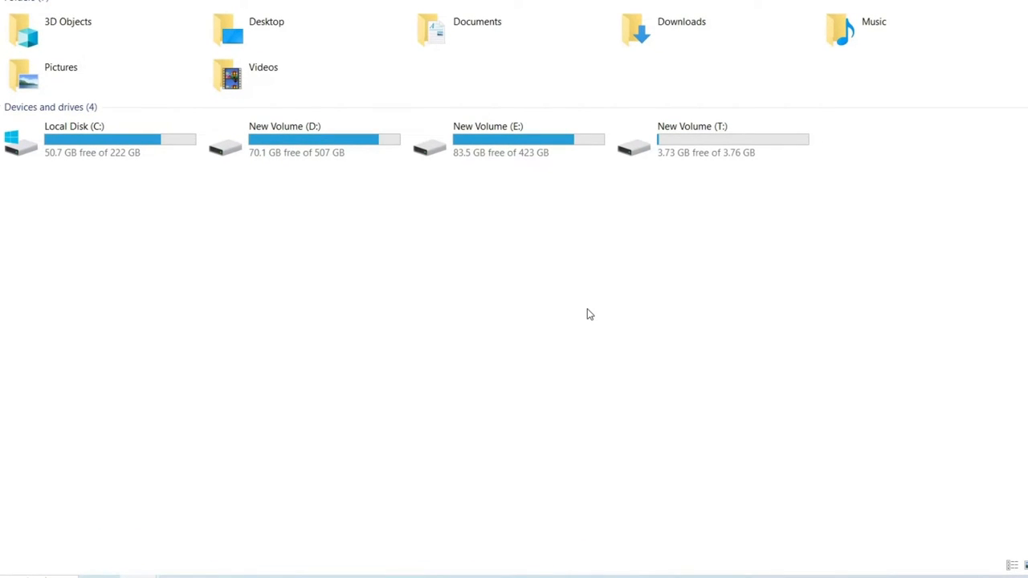
left_click(720, 138)
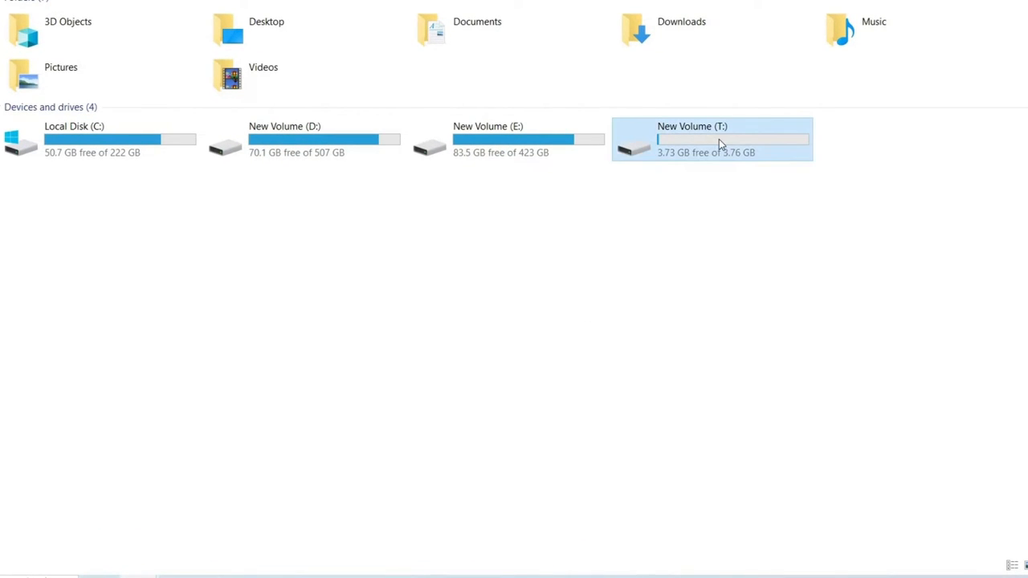
right_click(719, 141)
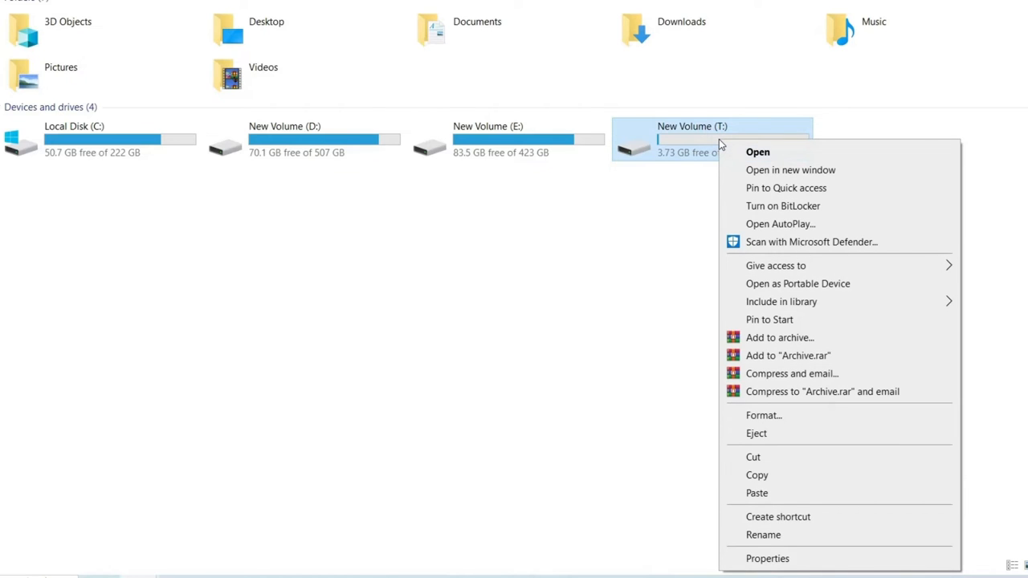
mouse_move(762, 414)
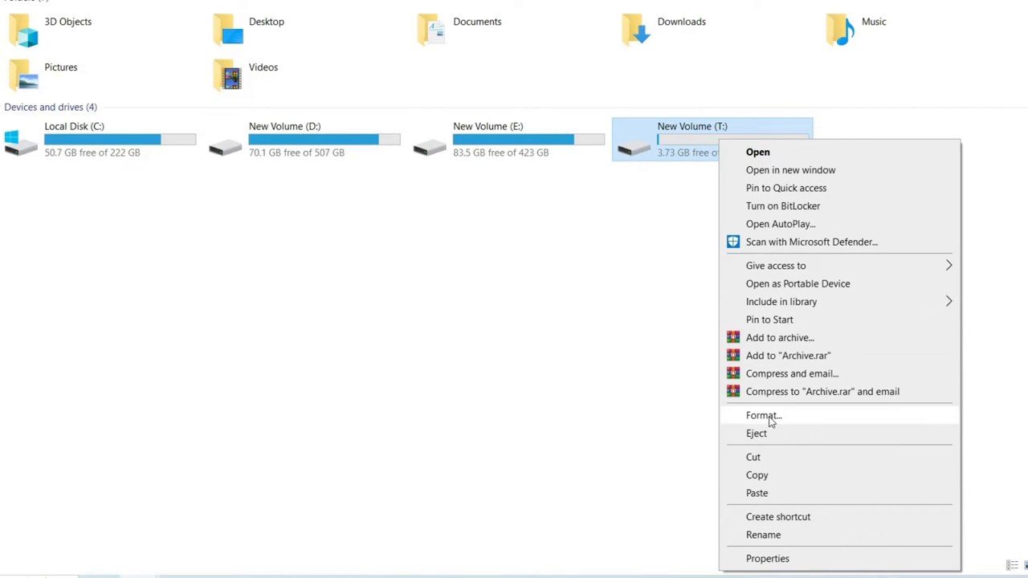
left_click(763, 415)
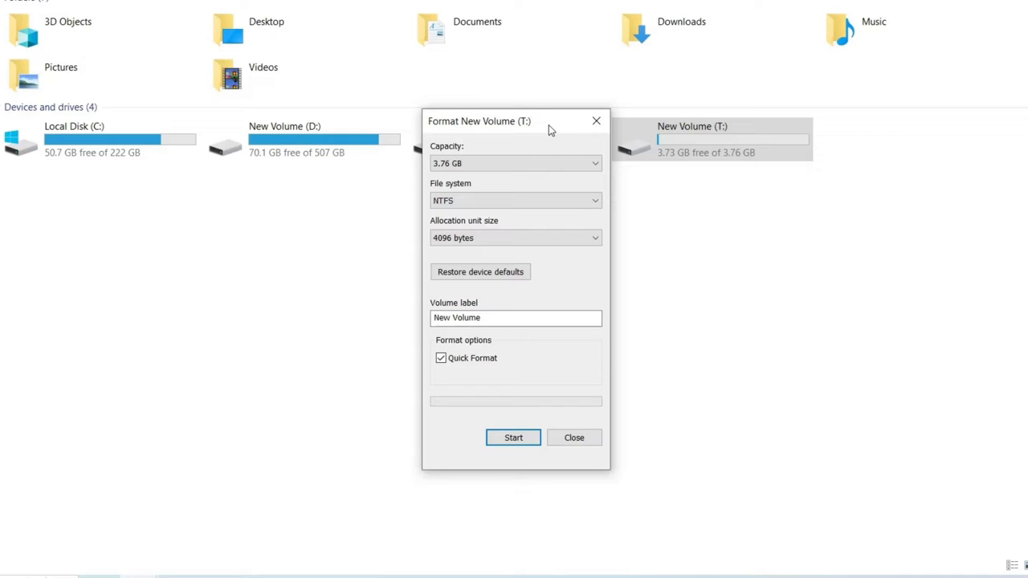
left_click(514, 199)
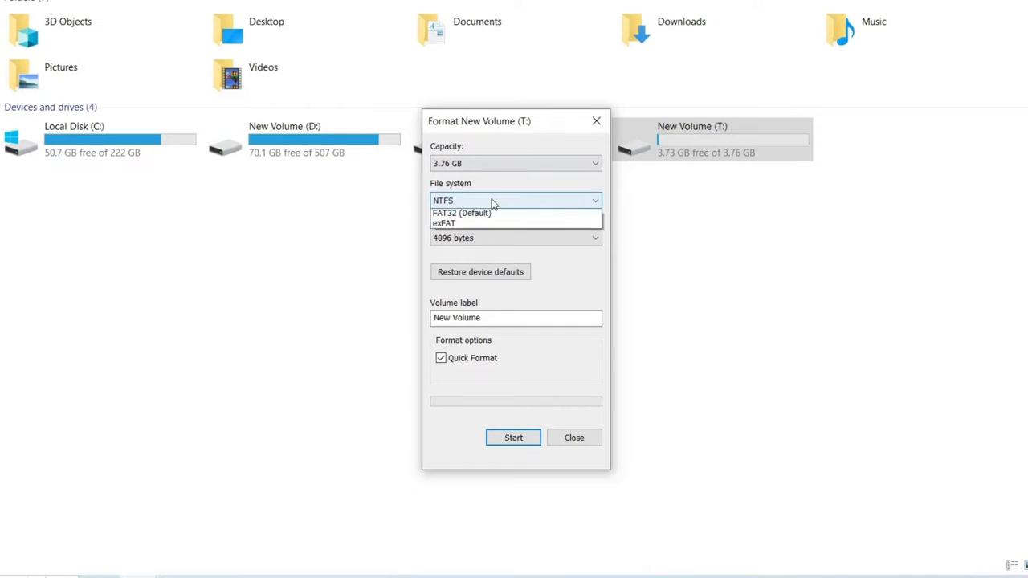
left_click(514, 199)
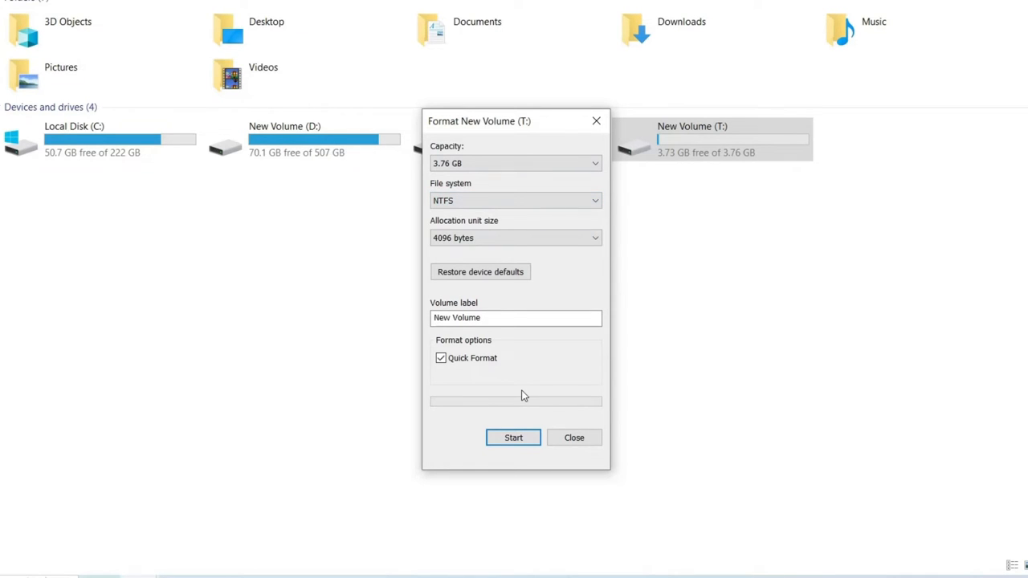
left_click(440, 358)
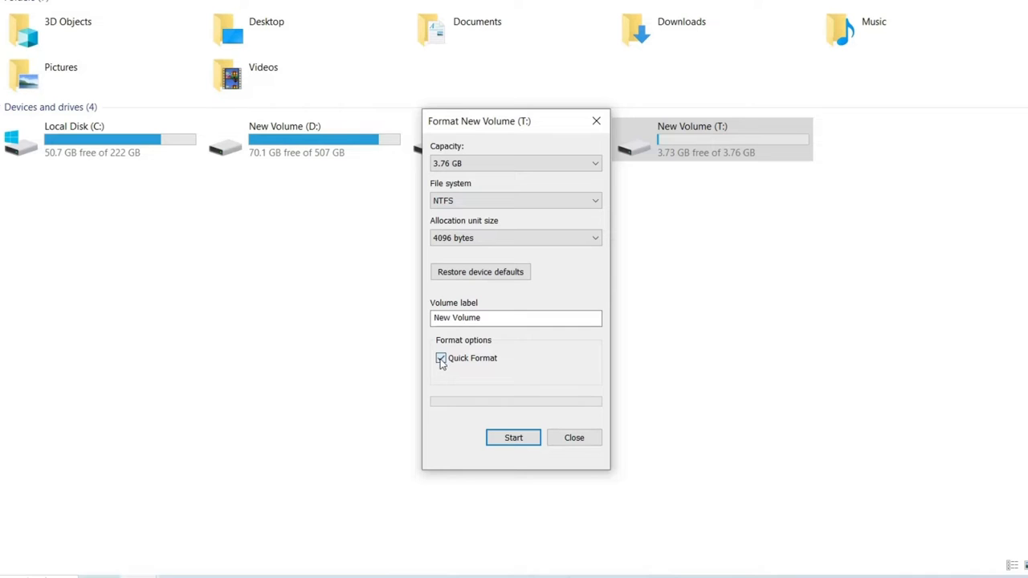
left_click(513, 437)
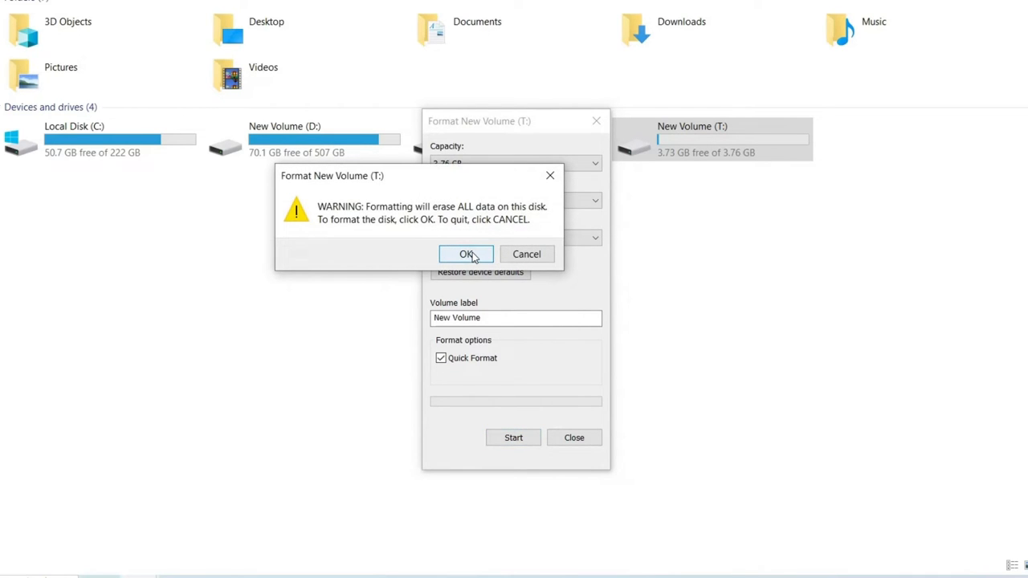
left_click(465, 254)
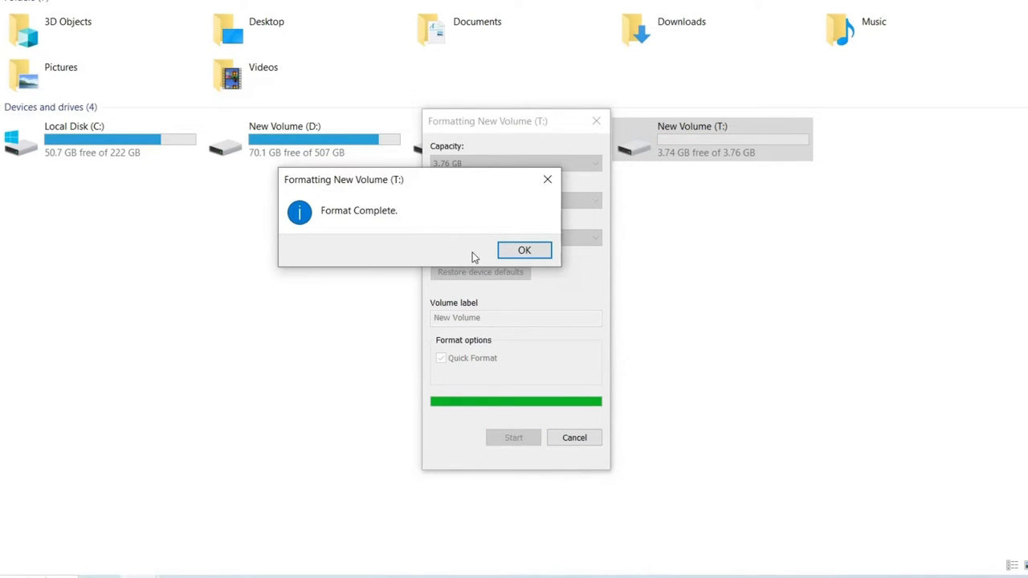
left_click(524, 250)
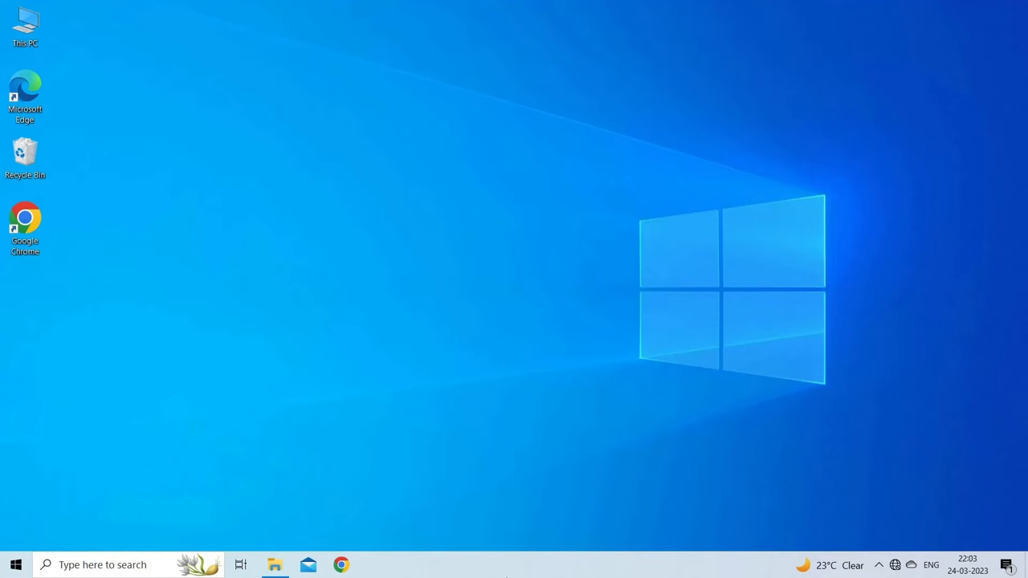
- Reach the Windows Defender Firewall page from Control Panel's System and Security
type("control pane")
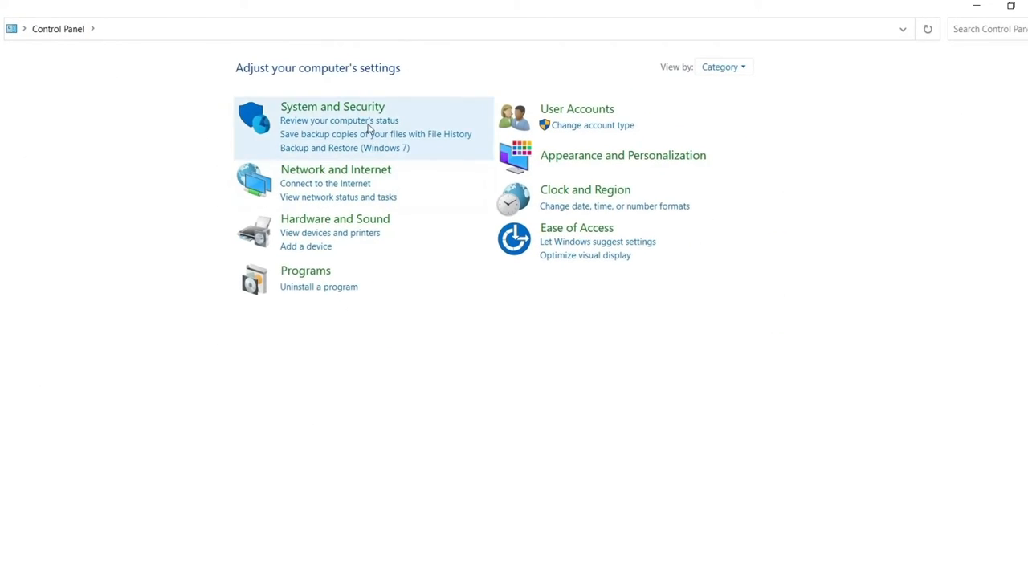
left_click(330, 106)
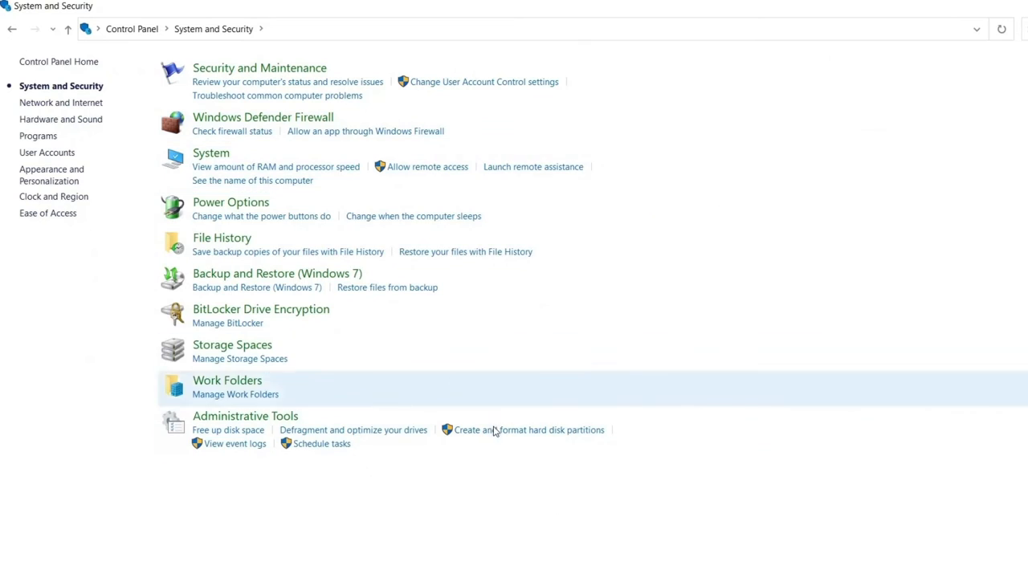
mouse_move(263, 117)
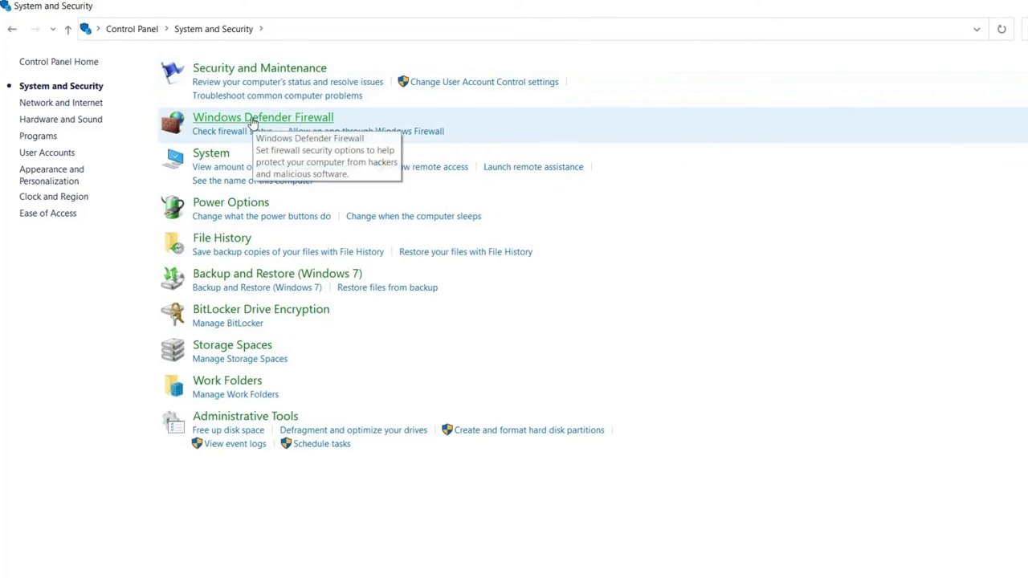
left_click(263, 117)
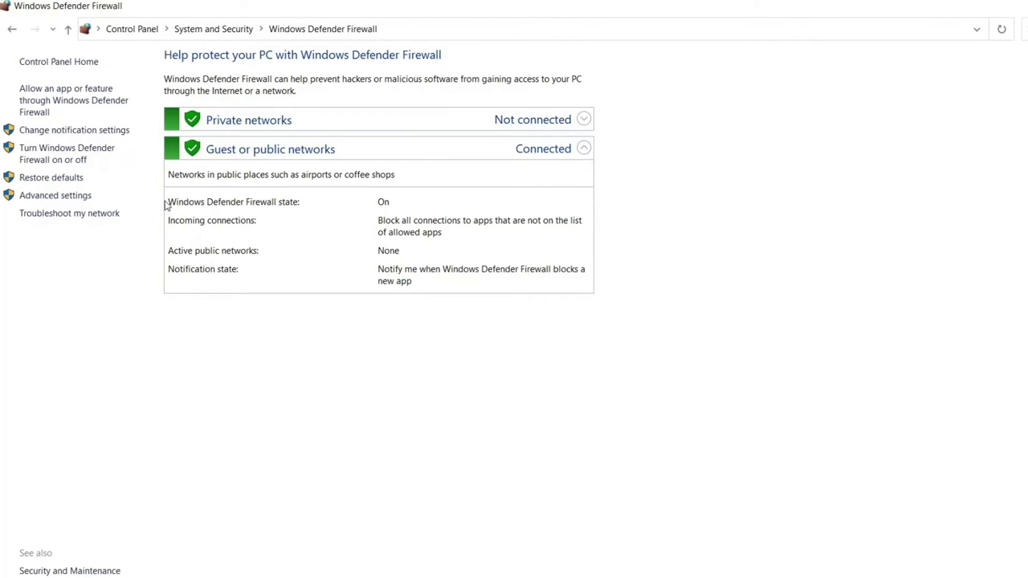
mouse_move(67, 154)
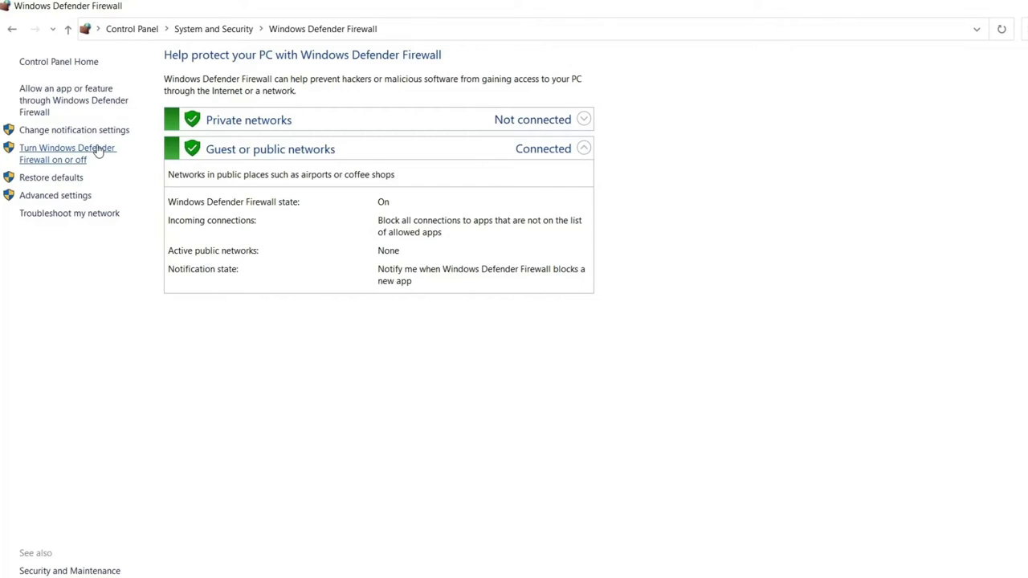
- Turn off Windows Defender Firewall for private and public networks and apply the change
left_click(68, 154)
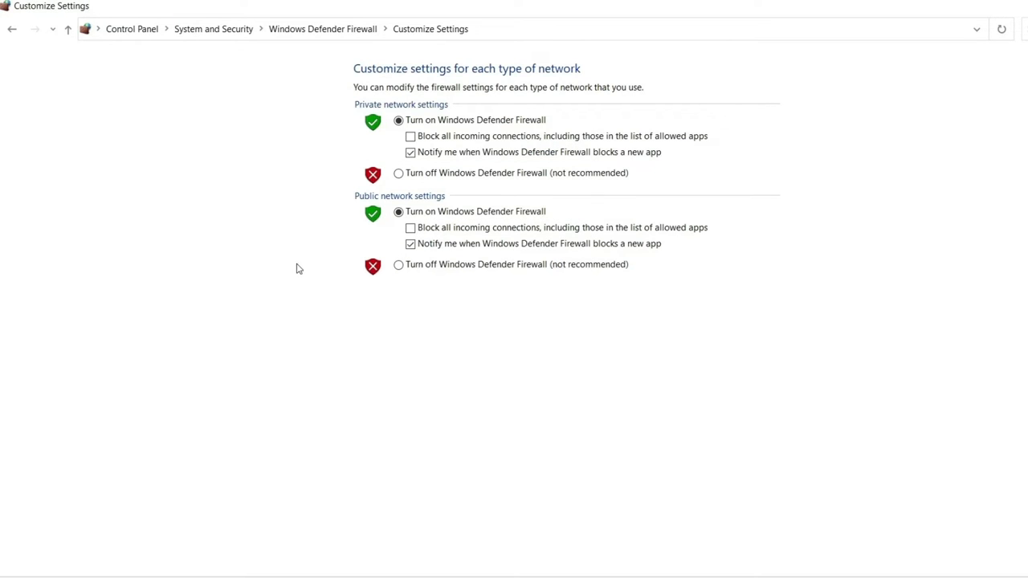
left_click(398, 174)
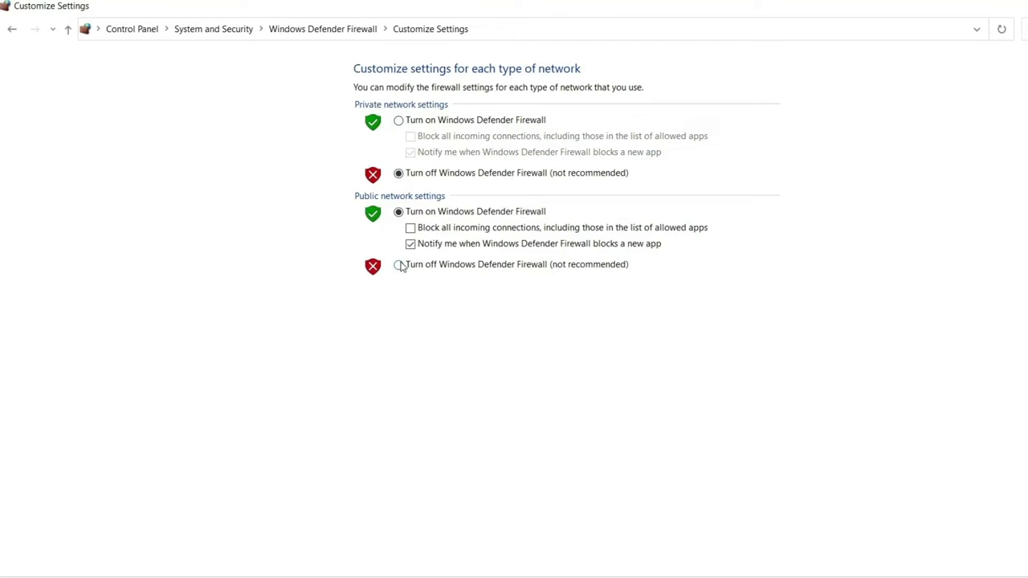
left_click(398, 263)
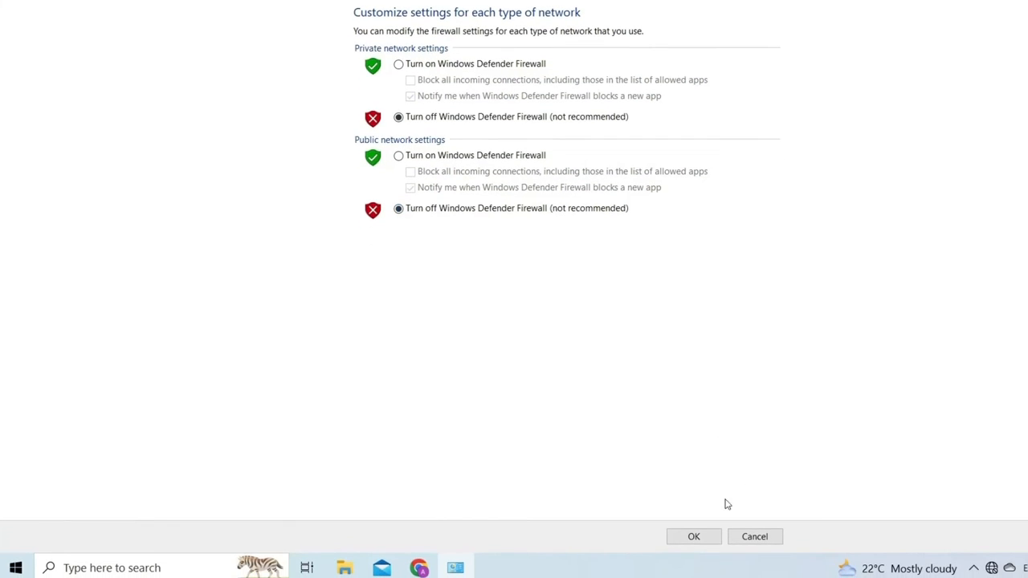
mouse_move(694, 536)
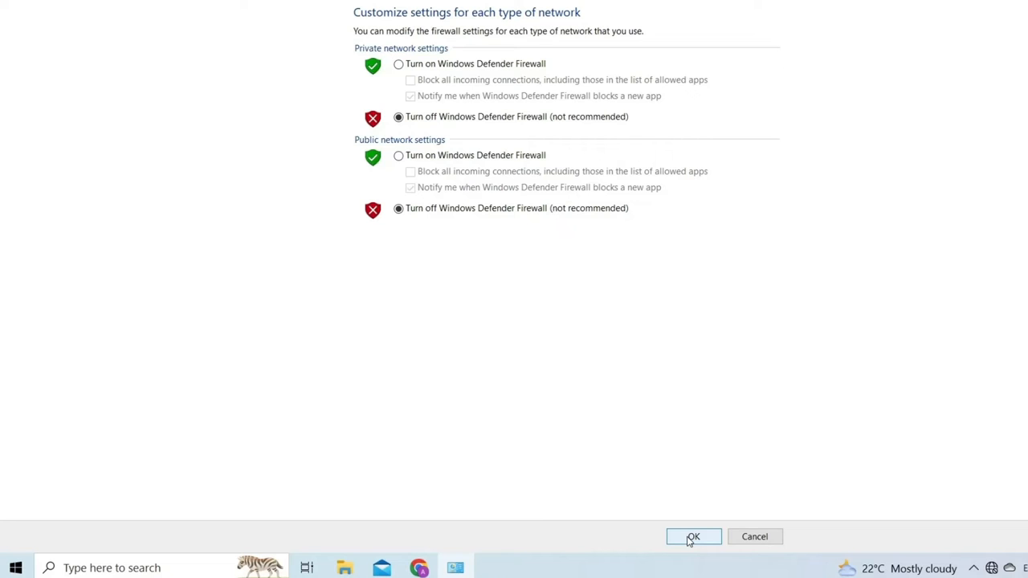
left_click(693, 537)
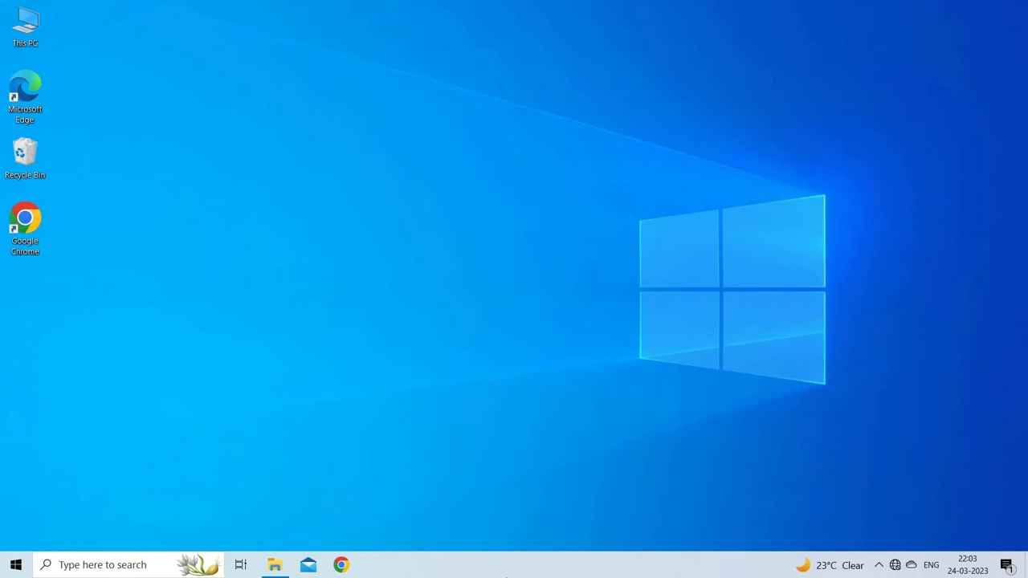
key("Win+r")
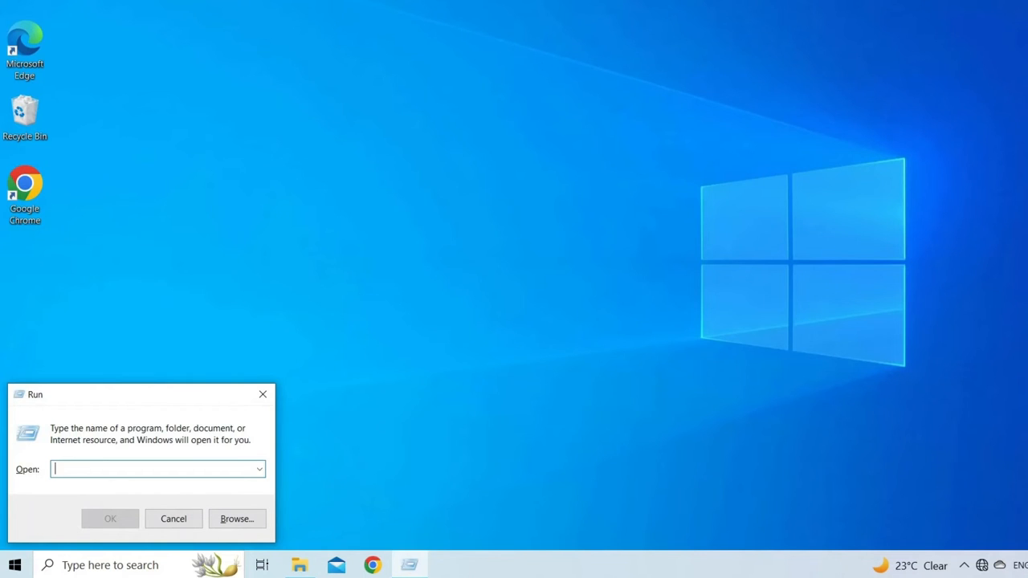
- Launch System Configuration by running 'msconfig' from Run
type("MSconf")
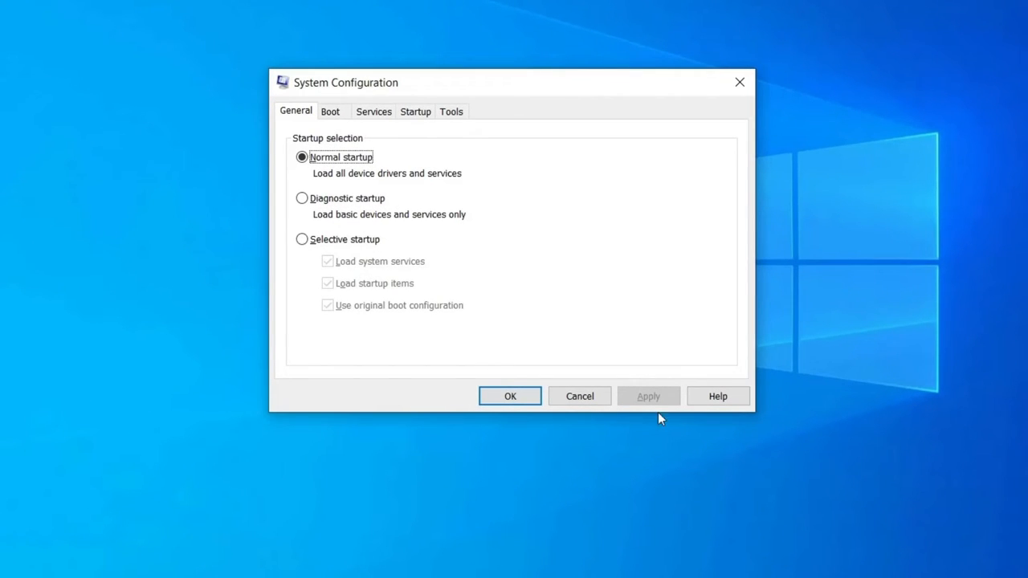
- On the Services list, hide all Microsoft services and disable the remaining ones for a clean boot
left_click(373, 111)
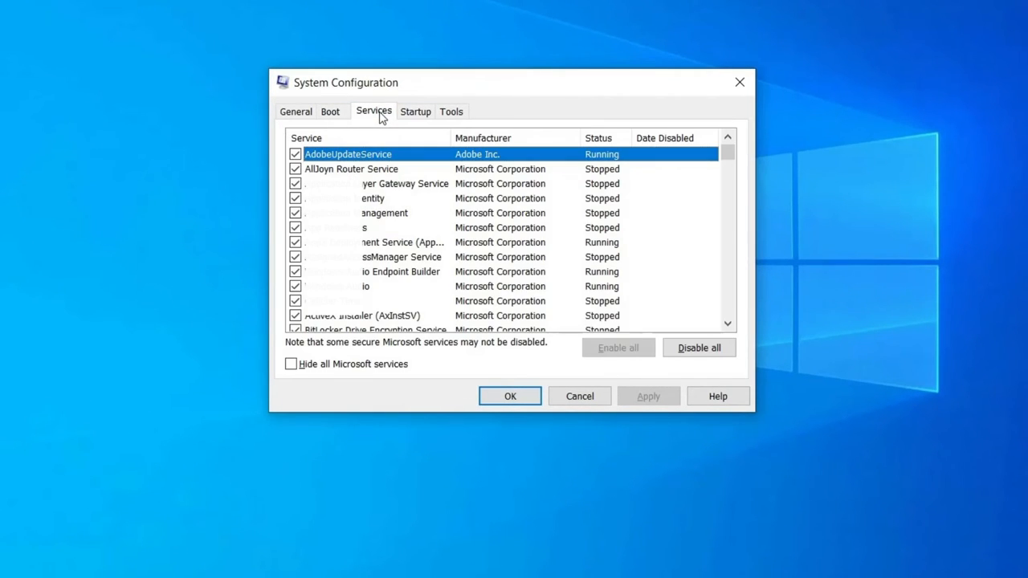
left_click(291, 363)
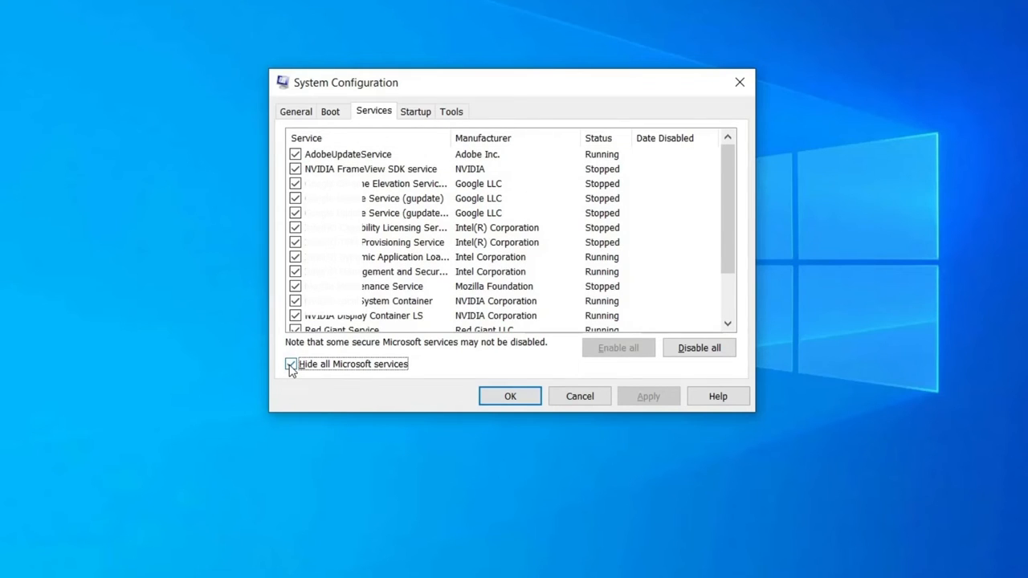
left_click(291, 362)
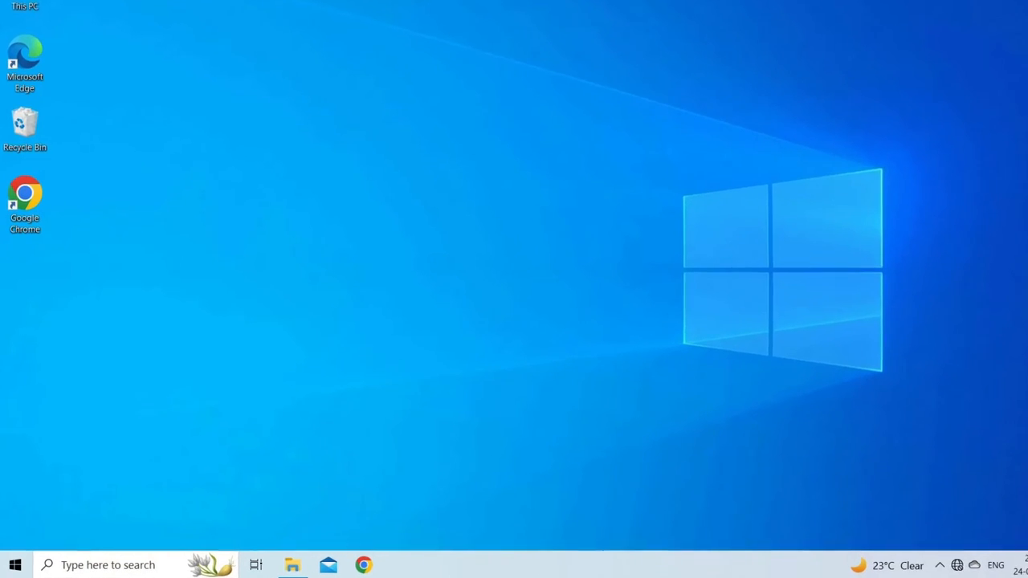
- Launch Device Manager by running 'devmgmt.msc' from Run
key("Win+r")
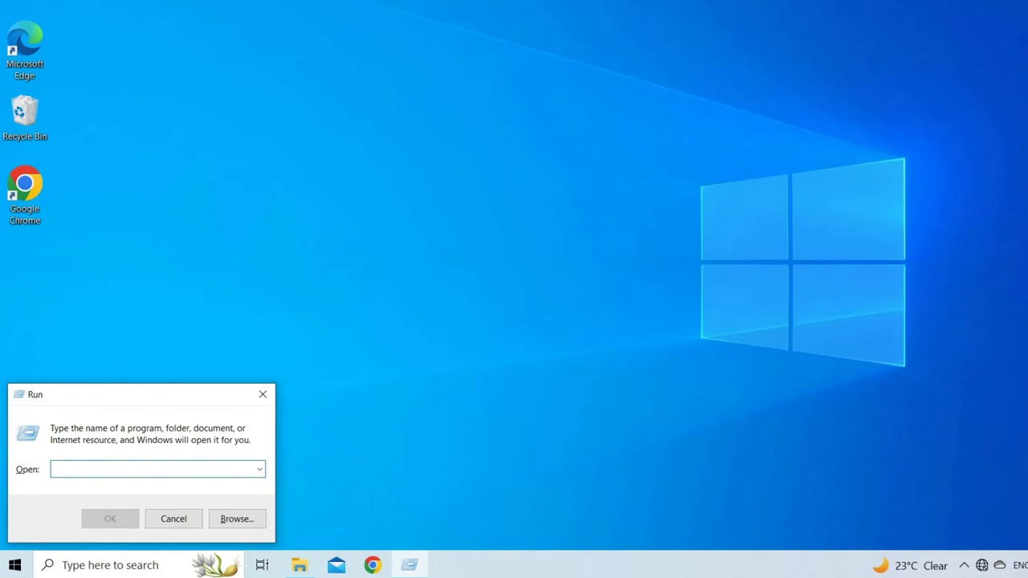
type("devmgm")
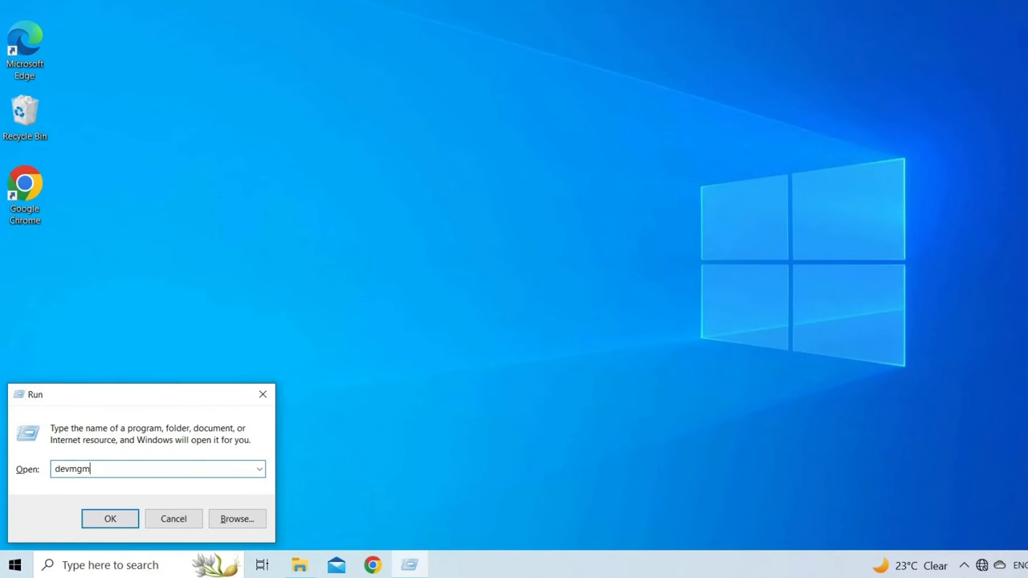
type("t.m")
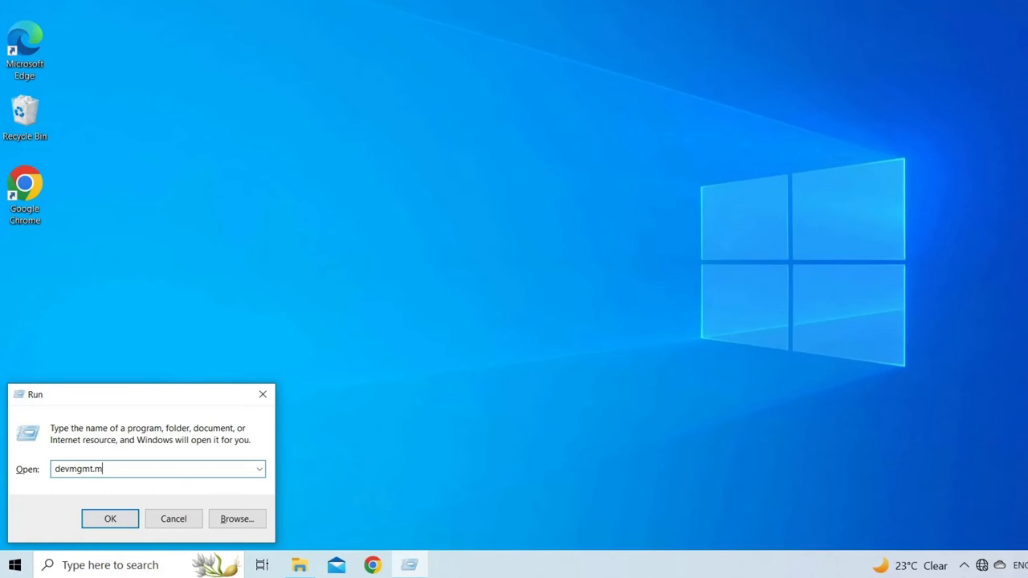
left_click(109, 517)
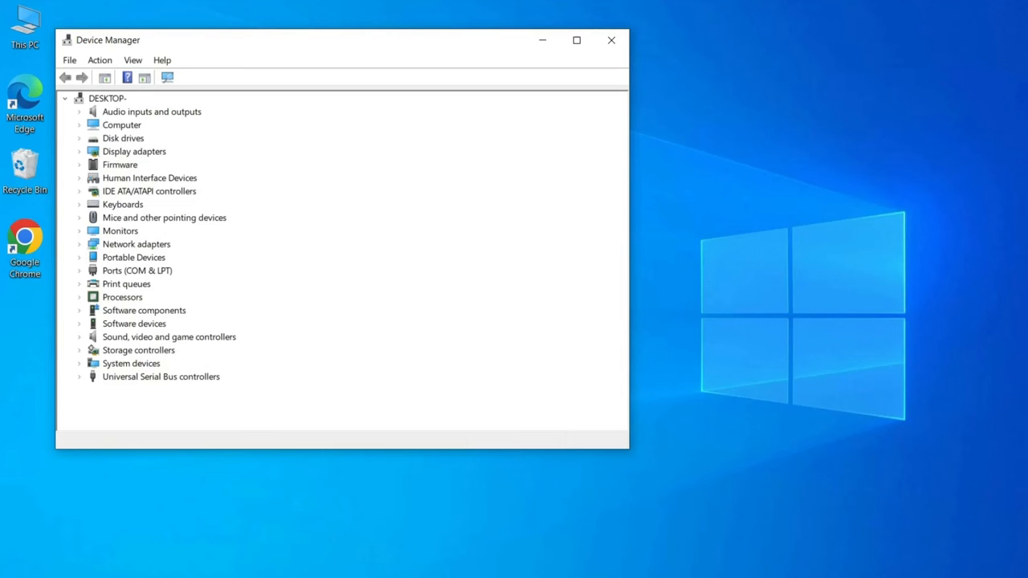
mouse_move(164, 212)
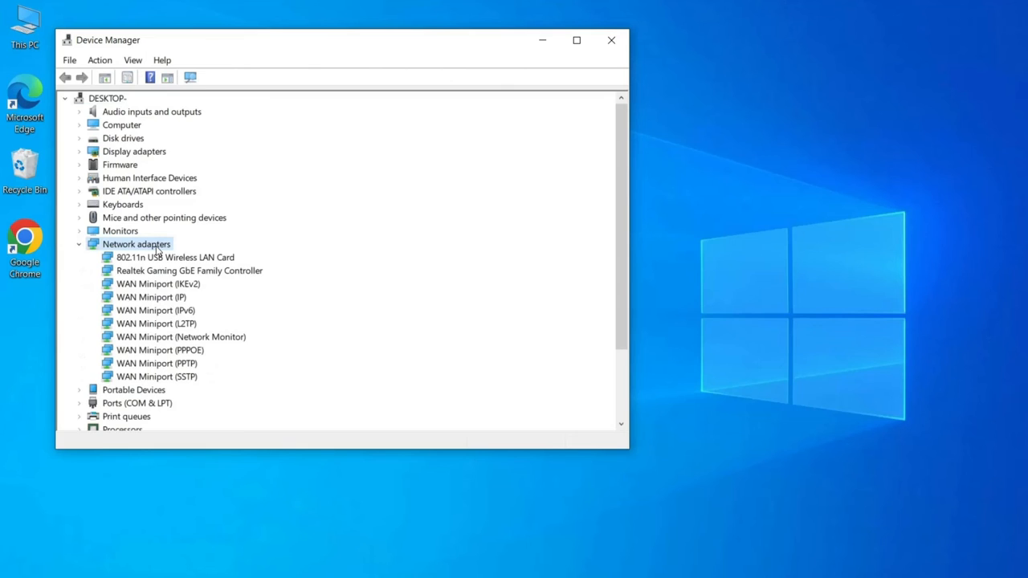
mouse_move(233, 257)
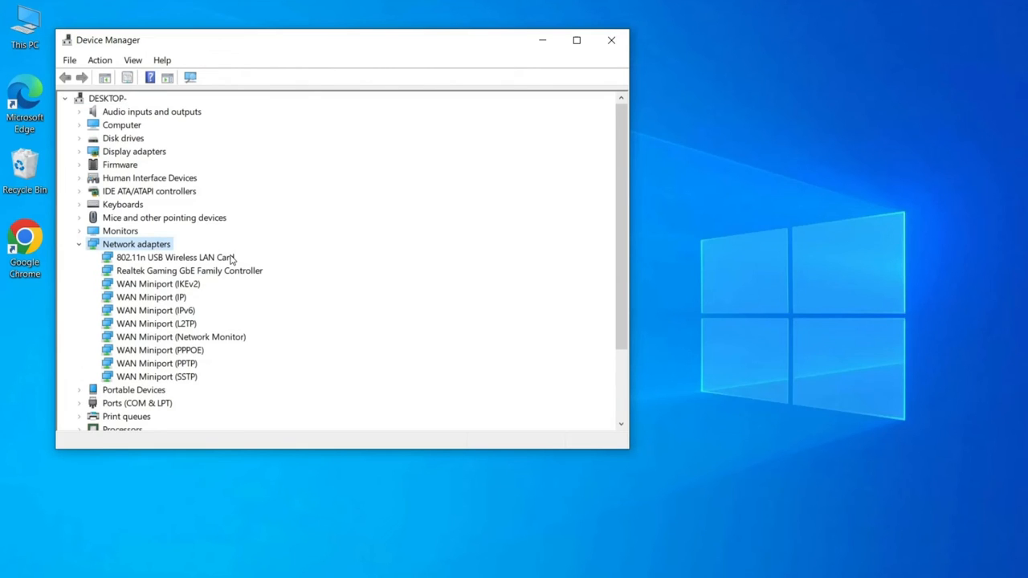
- Start a driver update for the 802.11n USB Wireless LAN Card under Network adapters
right_click(174, 257)
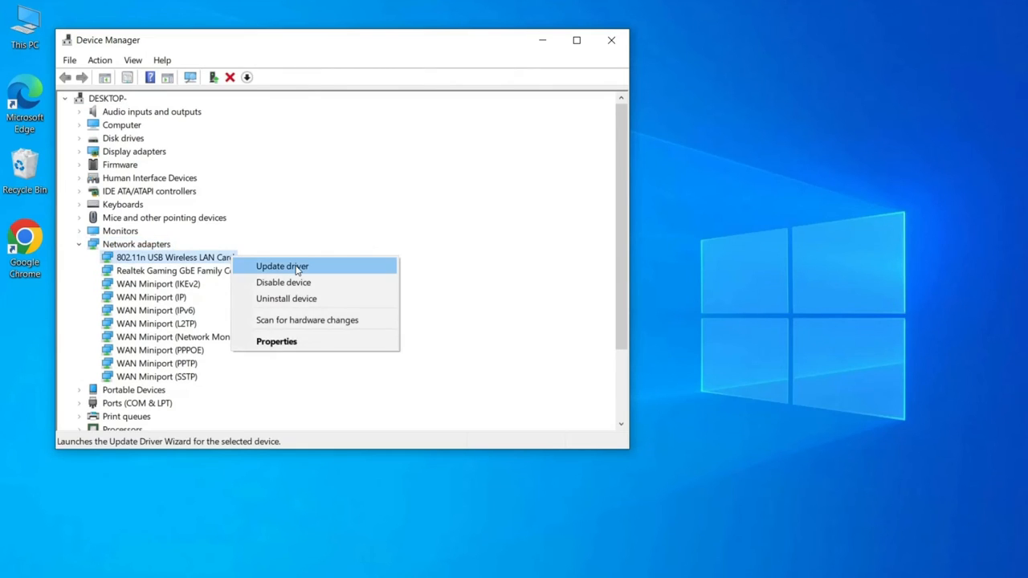
left_click(283, 267)
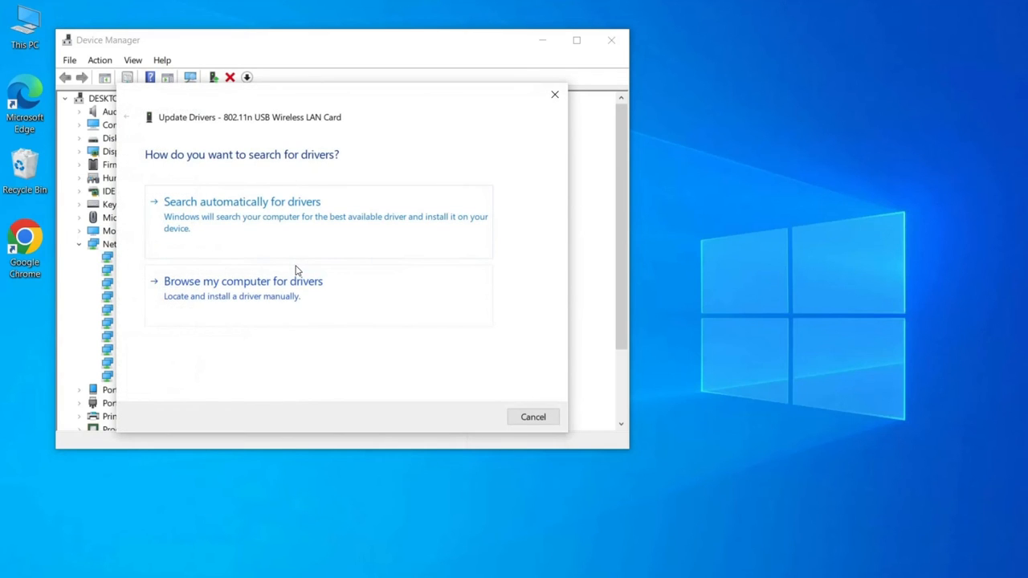
mouse_move(337, 283)
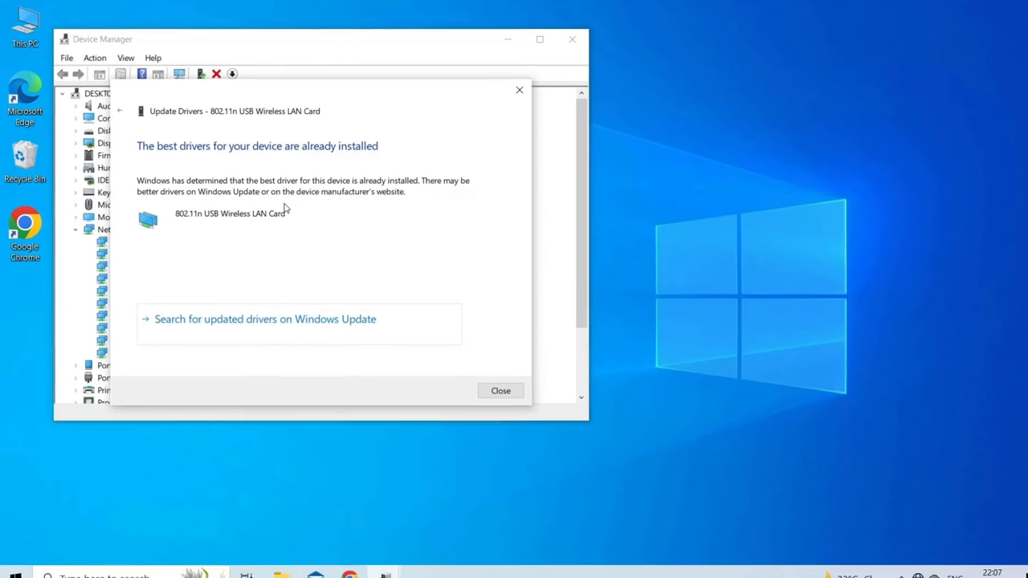
- Close the driver update wizard after the best driver is confirmed already installed
left_click(501, 390)
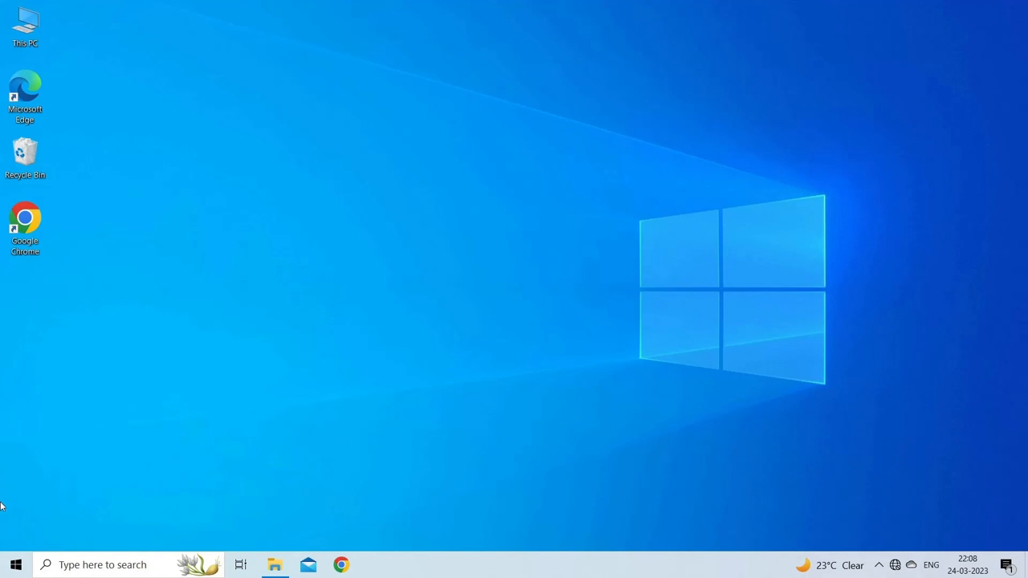
- Launch Device Manager from the Start button's Quick Link menu
right_click(16, 566)
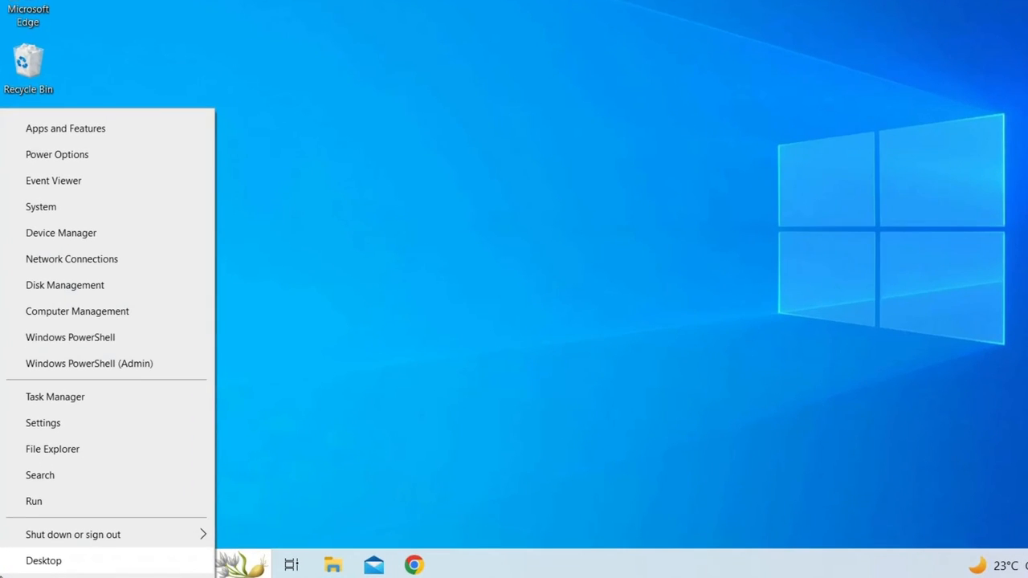
mouse_move(77, 433)
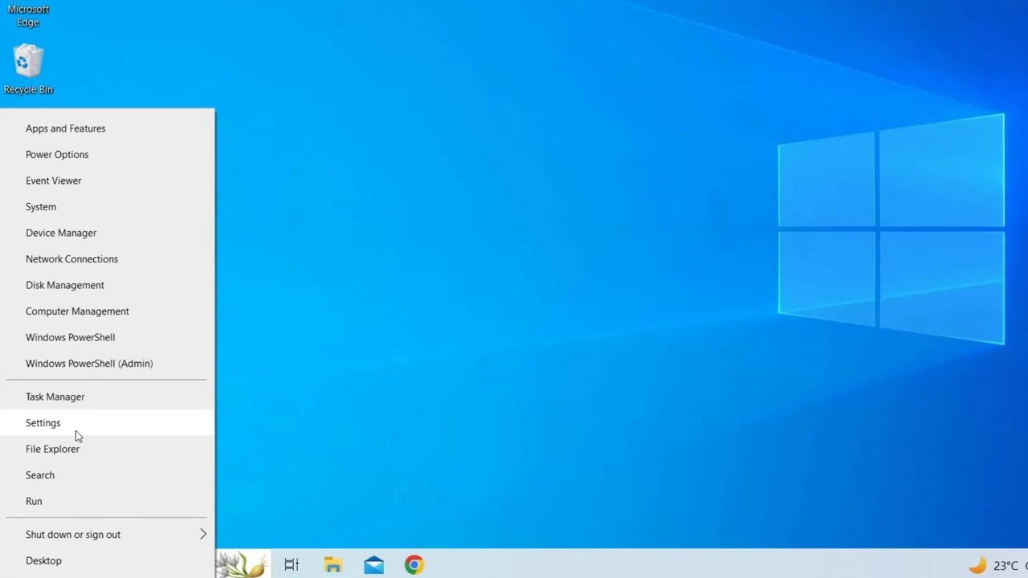
mouse_move(77, 237)
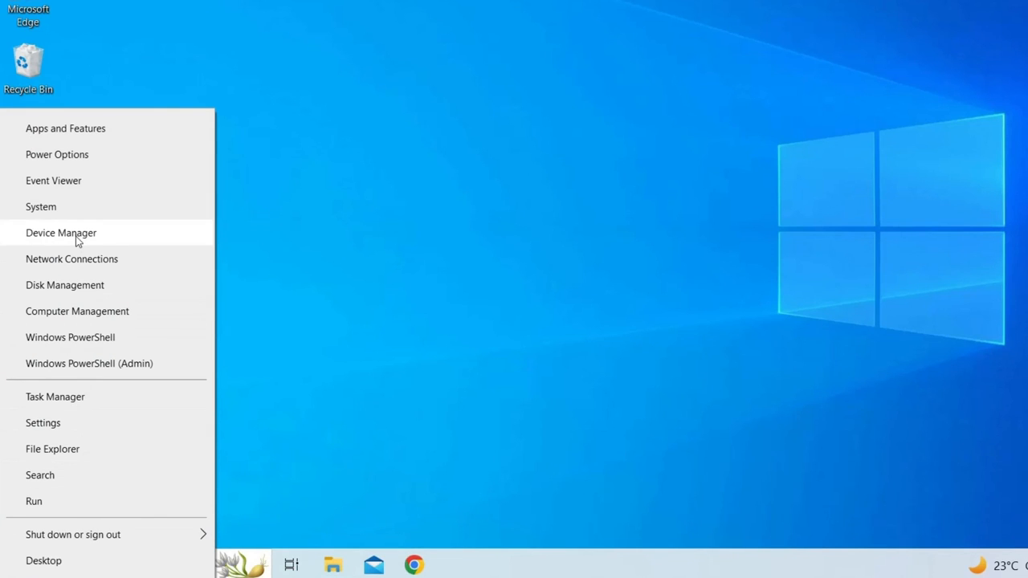
left_click(61, 231)
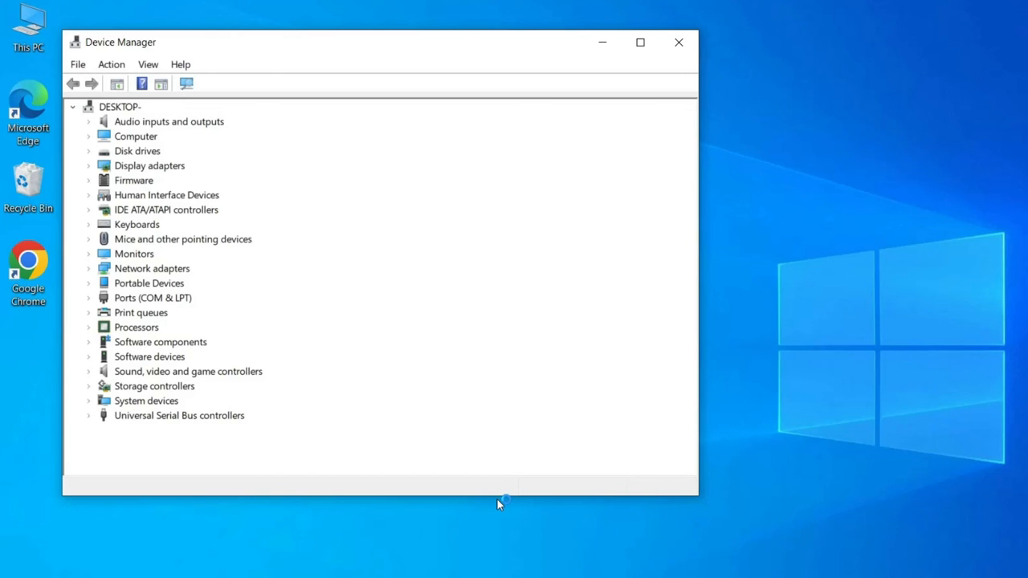
- Expand Universal Serial Bus controllers and disable the USB Mass Storage Device
left_click(178, 414)
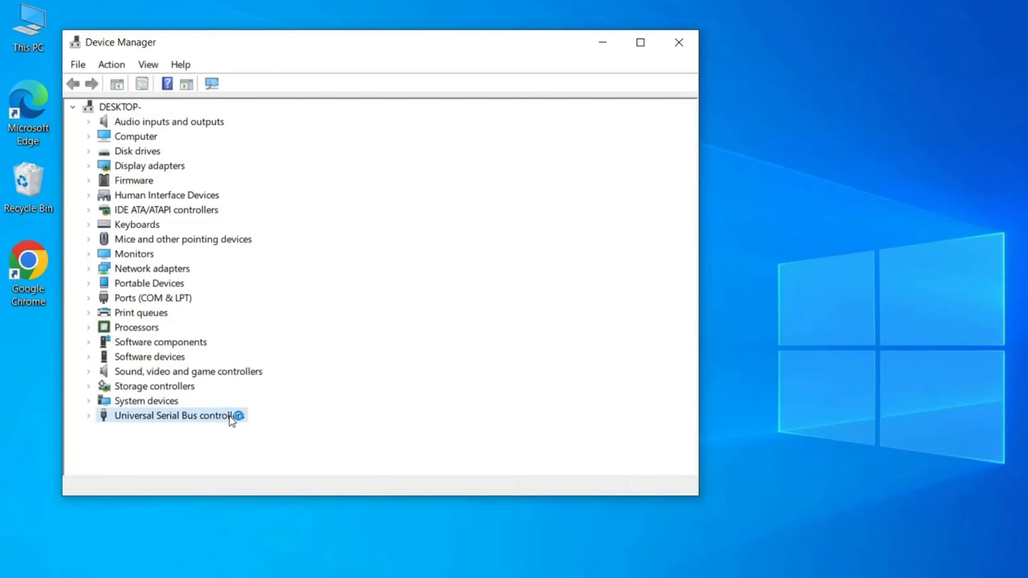
left_click(178, 415)
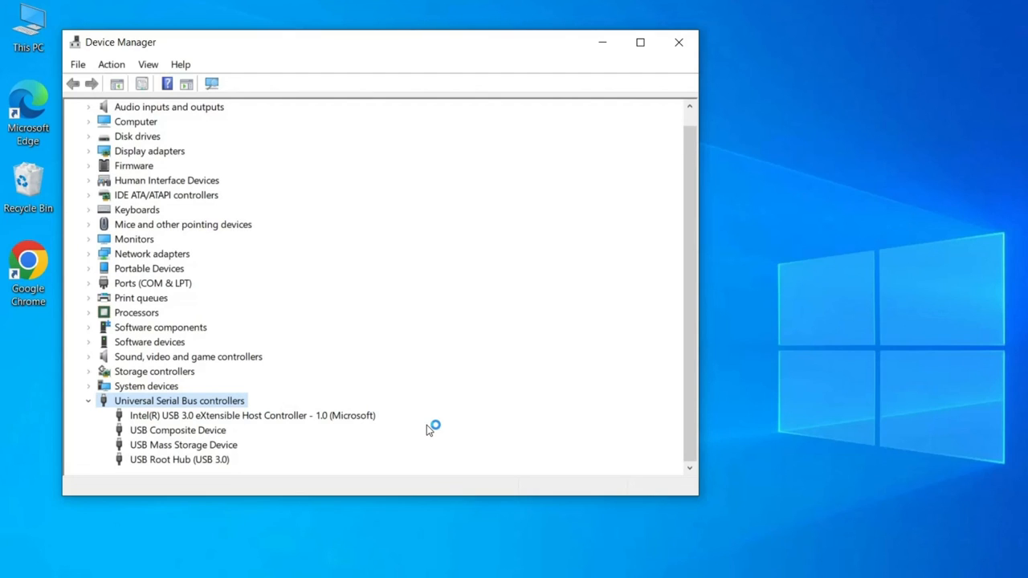
left_click(183, 445)
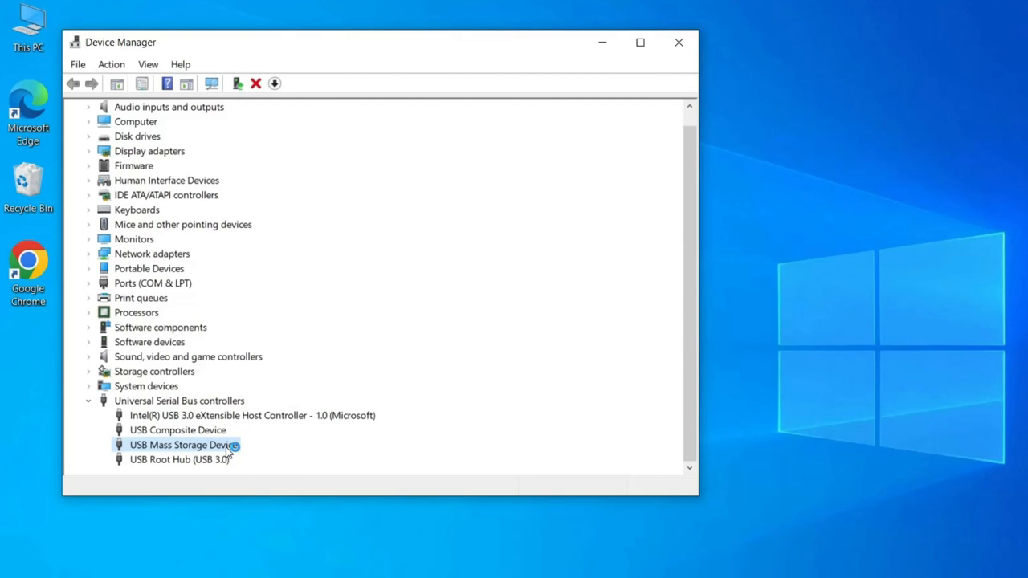
mouse_move(276, 458)
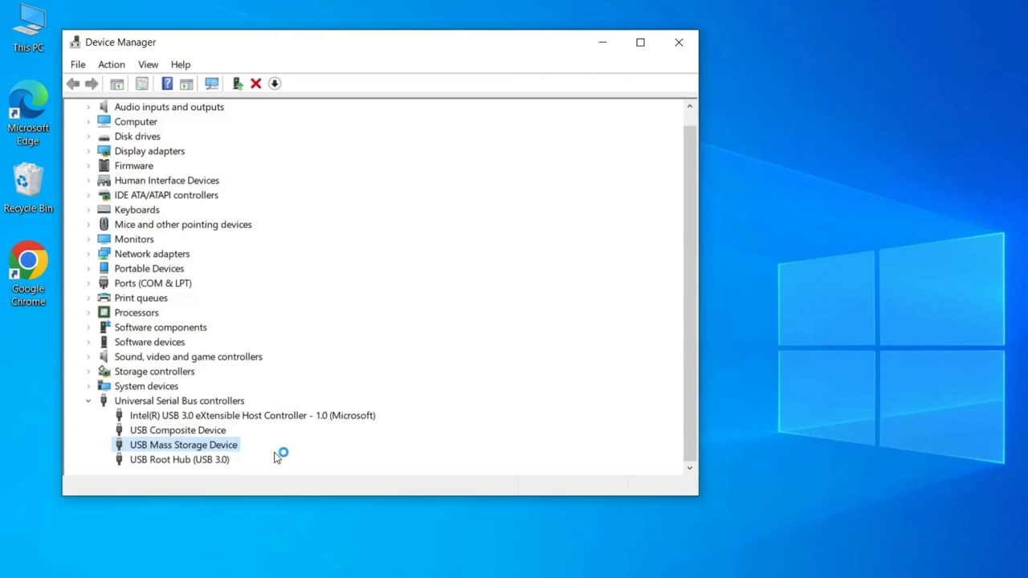
right_click(183, 443)
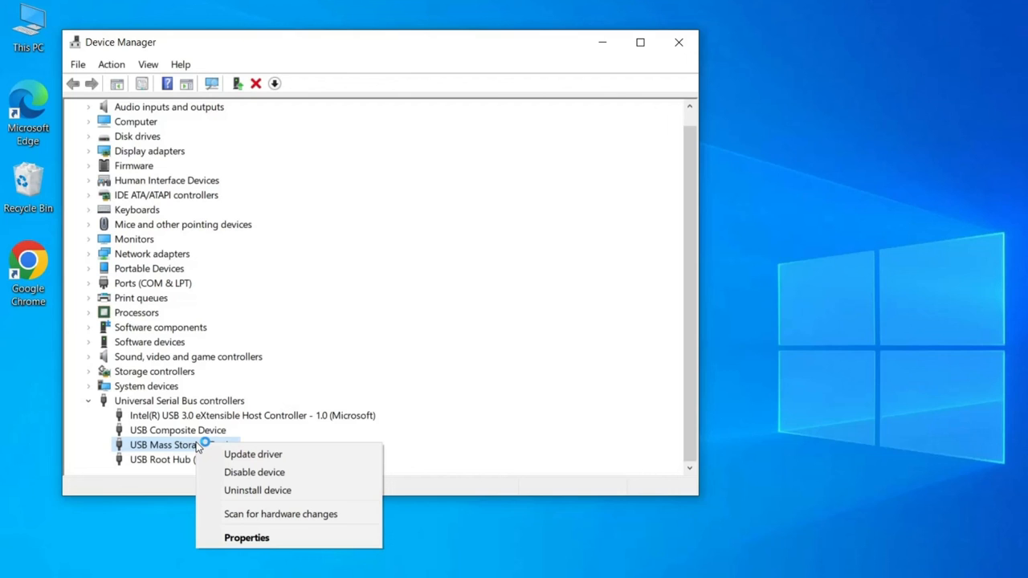
left_click(678, 42)
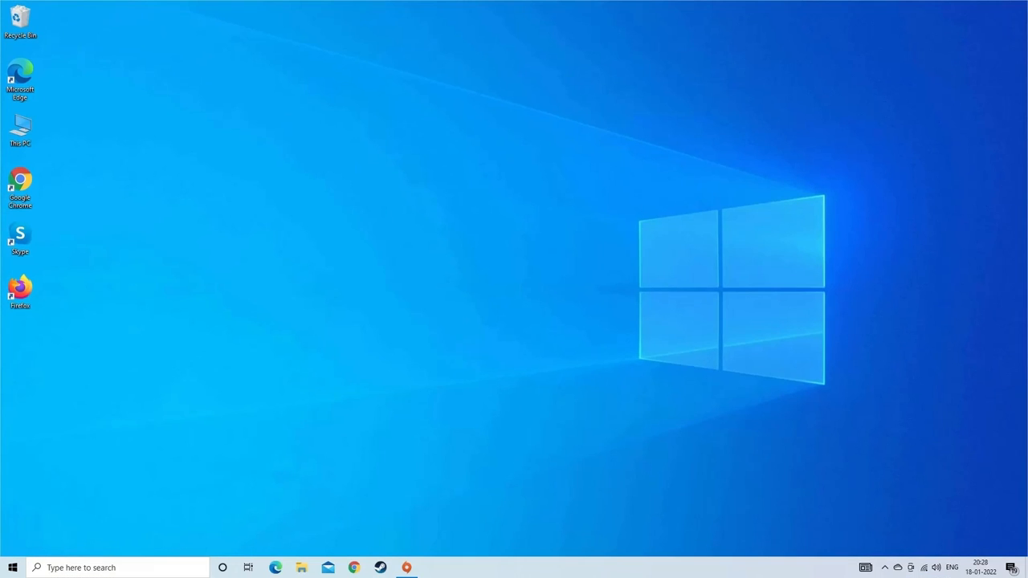